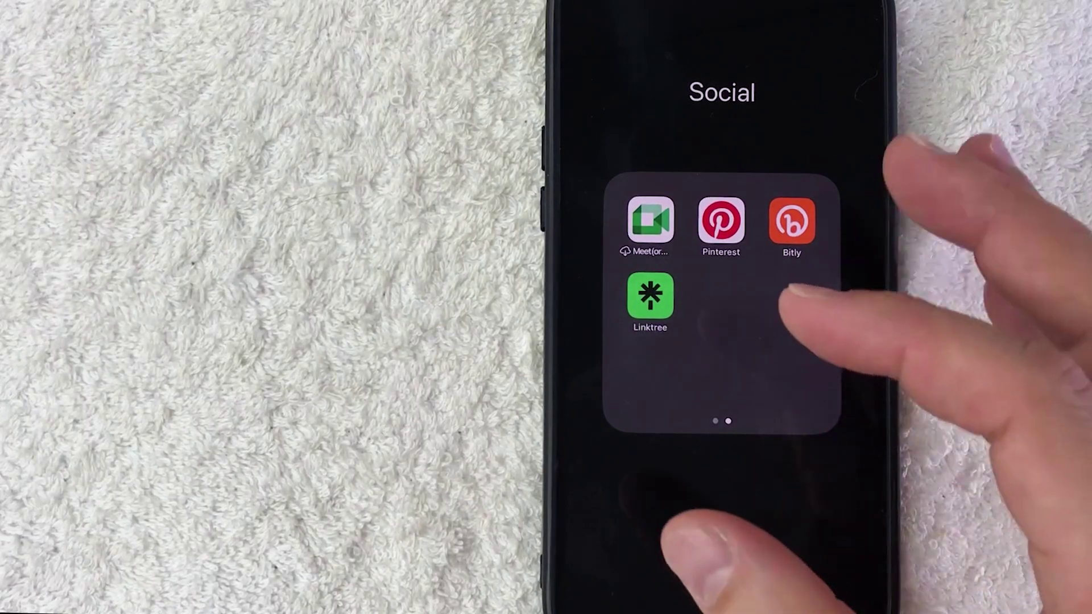
pyautogui.moveTo(716, 378)
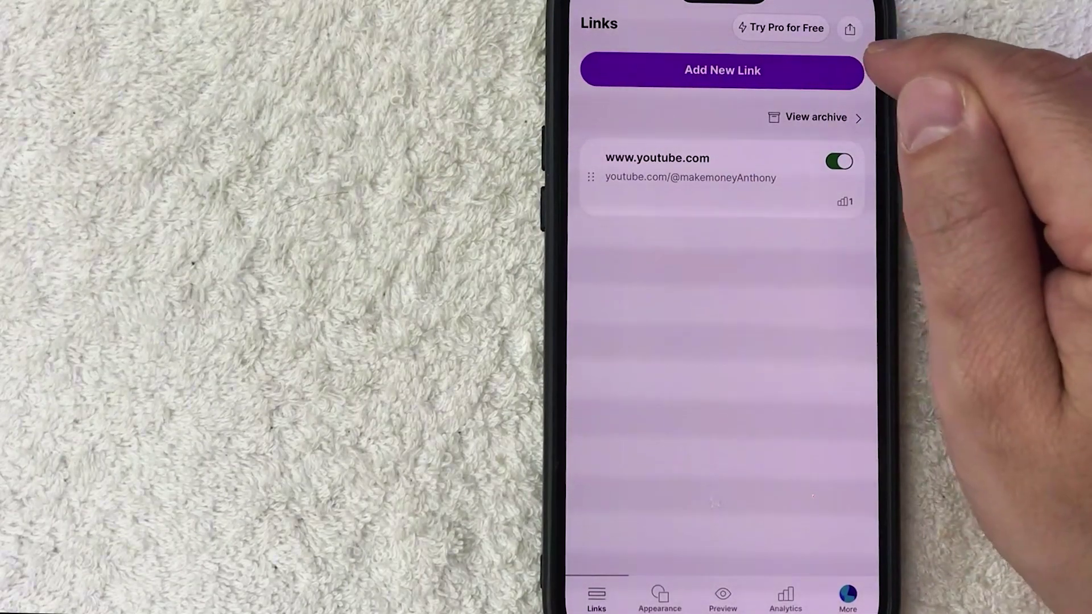
# Open the Share Your Linktree sheet from the Links tab's share icon
pyautogui.click(852, 29)
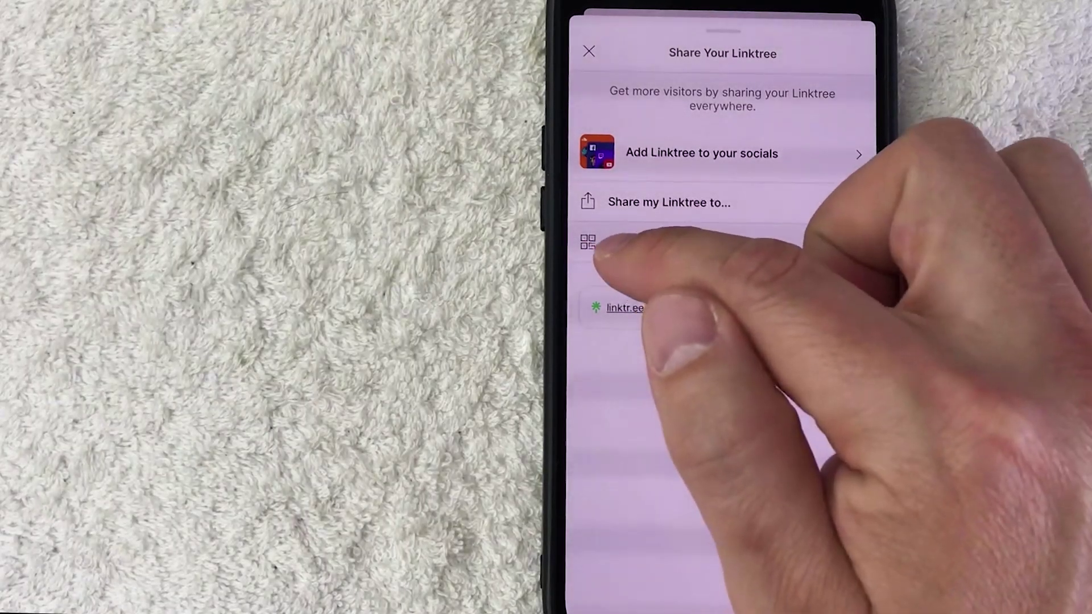
# Choose the QR code option to display the profile's scannable code with Save to Photos
pyautogui.click(586, 242)
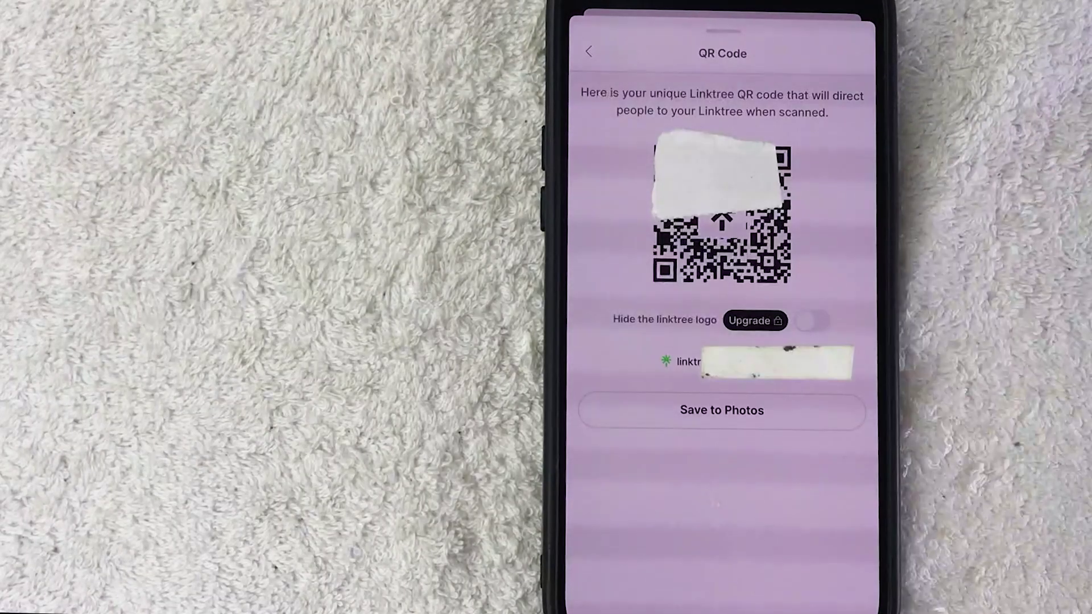